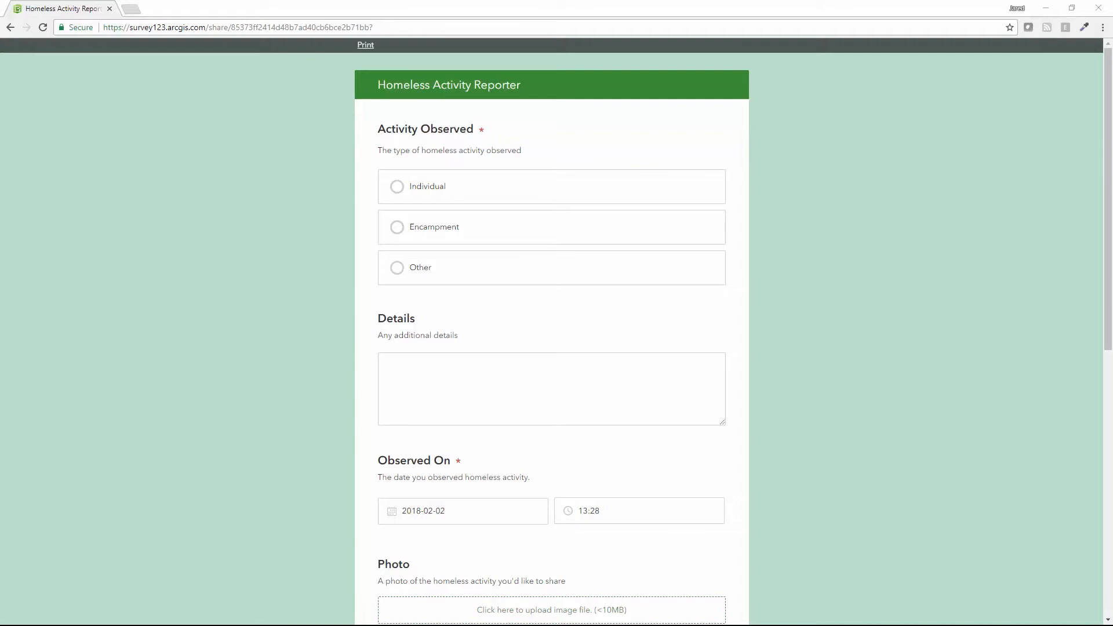
mouse_move(1017, 119)
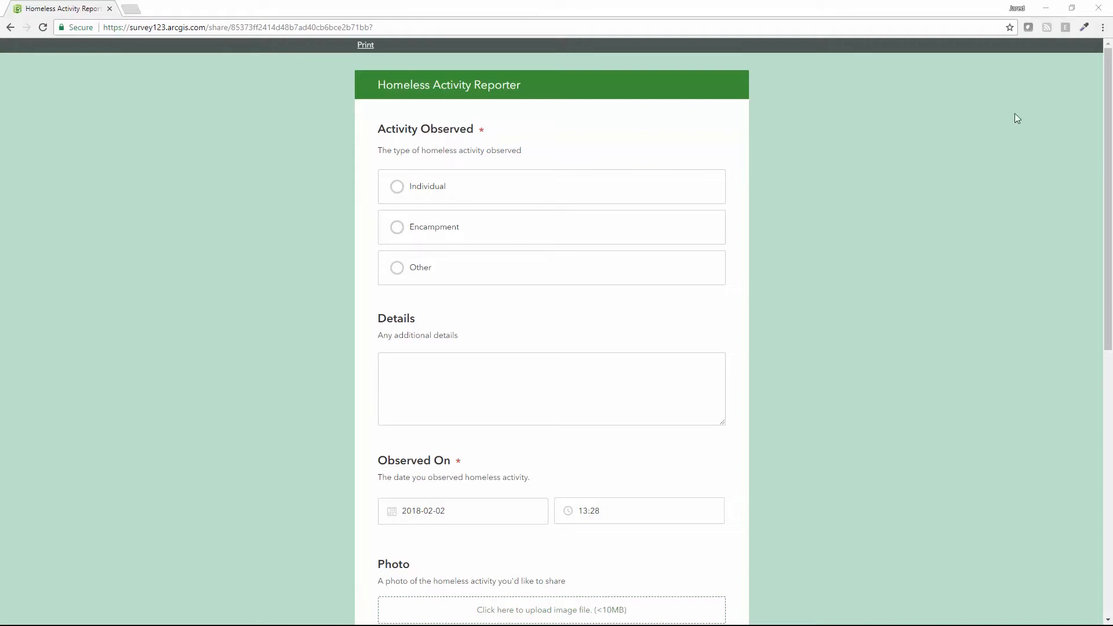
mouse_move(389, 198)
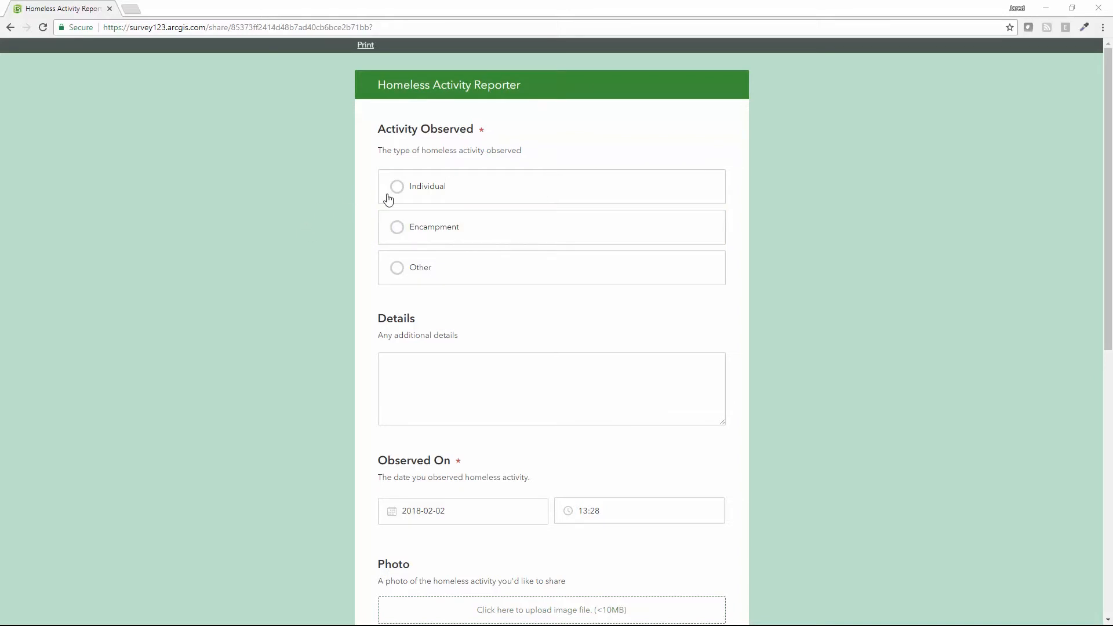
mouse_move(415, 132)
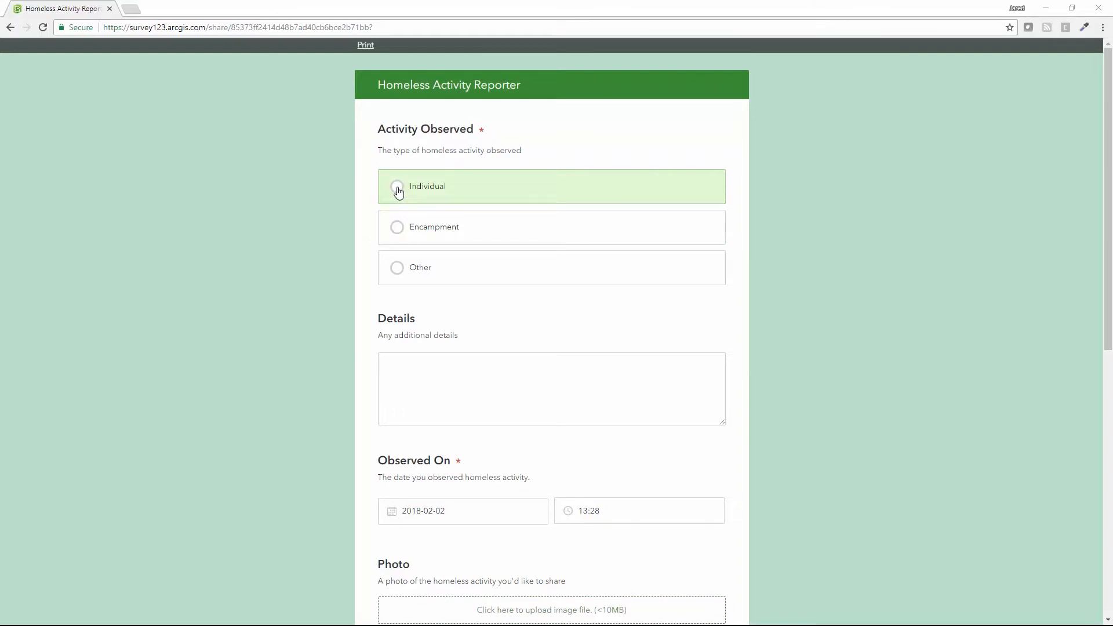
Fill Details with "Homeless man near I126 underpass, concerned about their well-being."
left_click(396, 186)
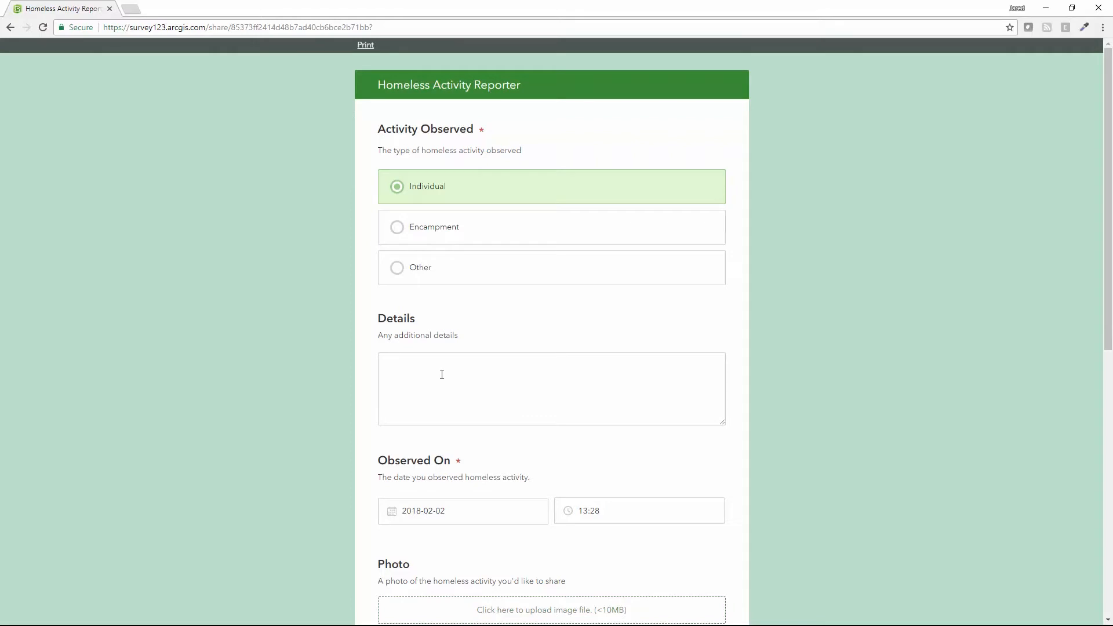
type("H")
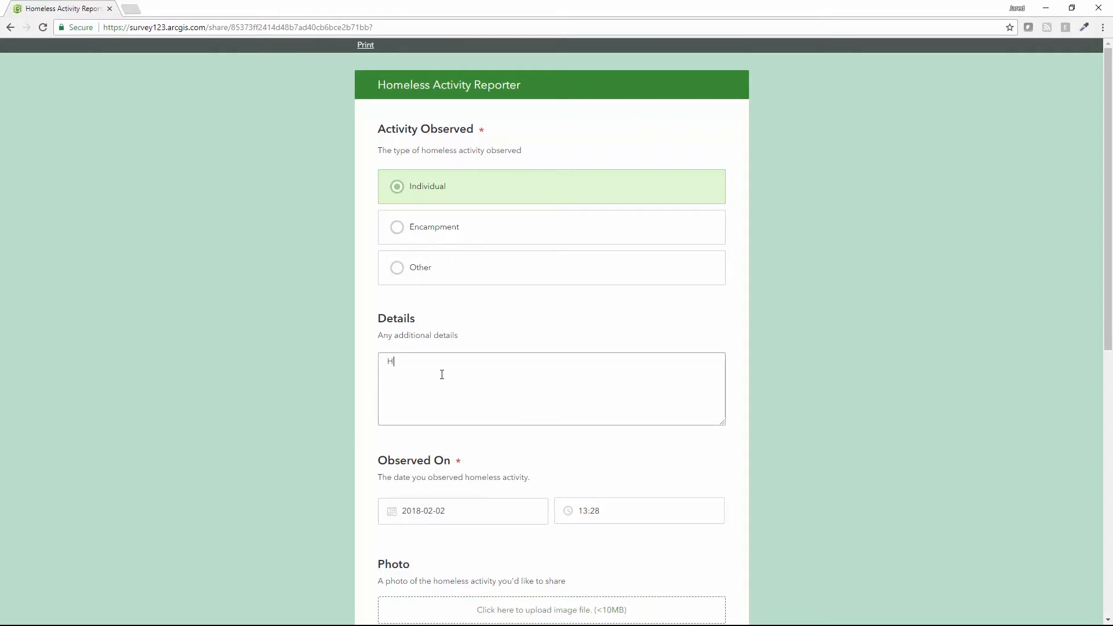
type("omeless m")
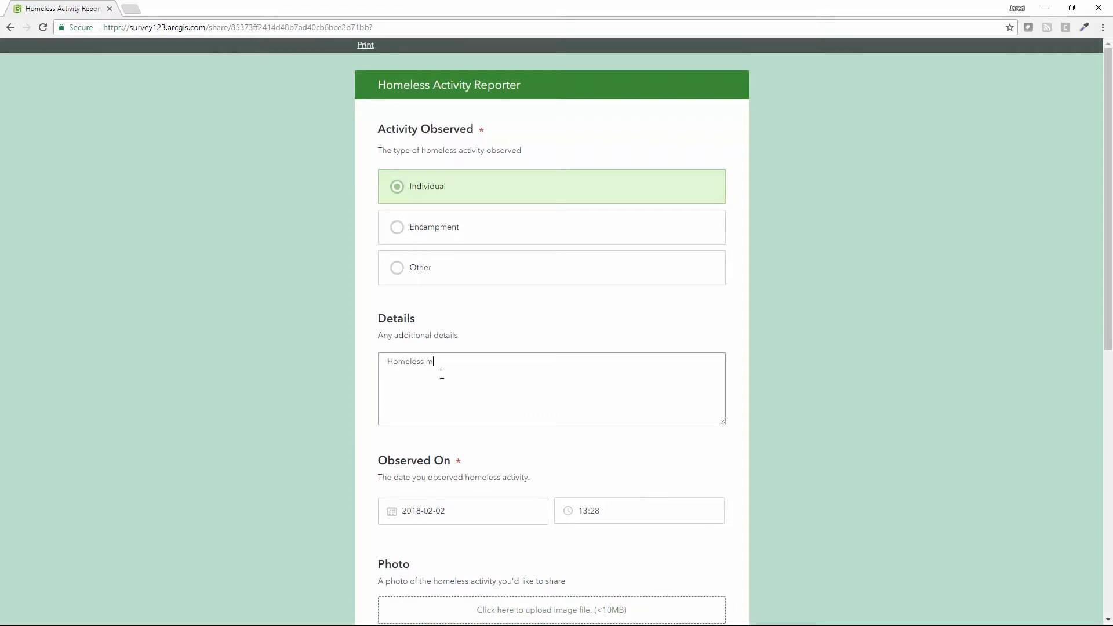
type("an near")
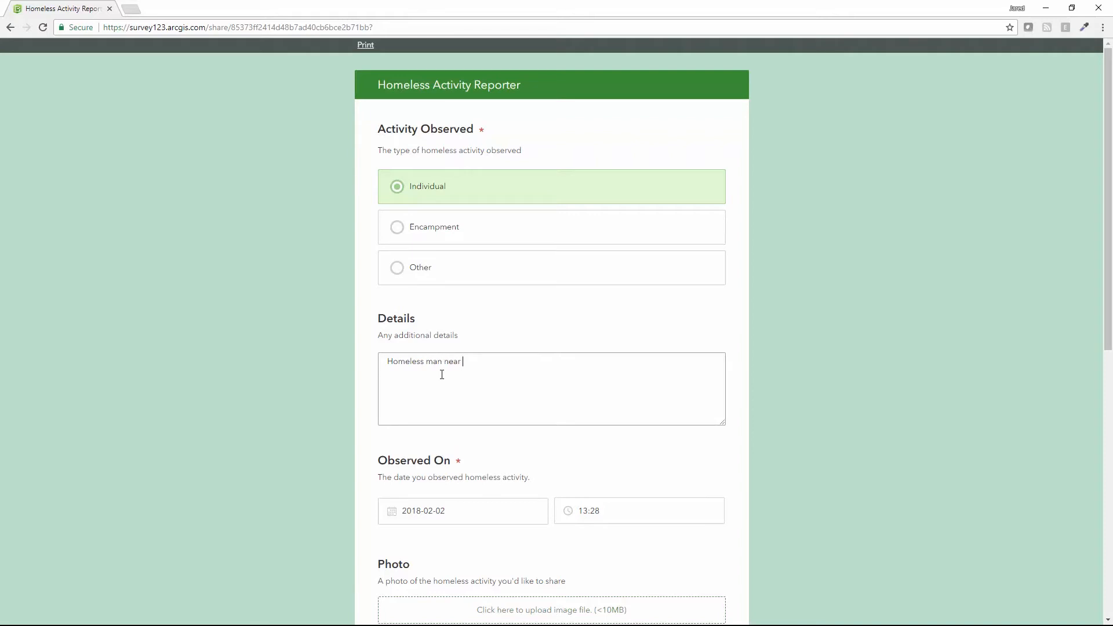
type("I12")
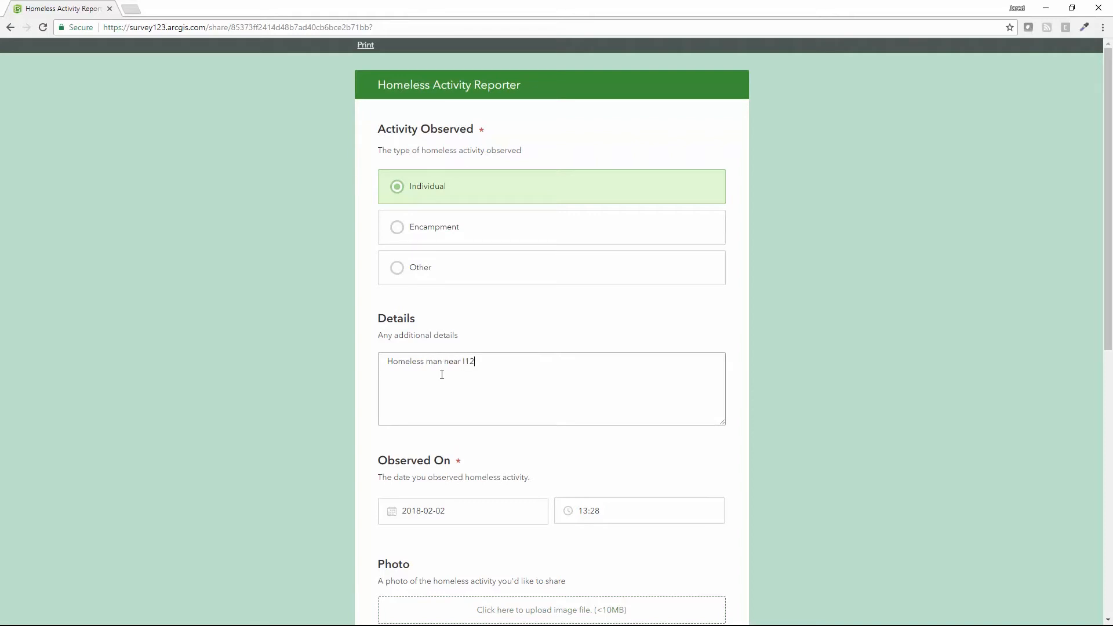
type("6 undr")
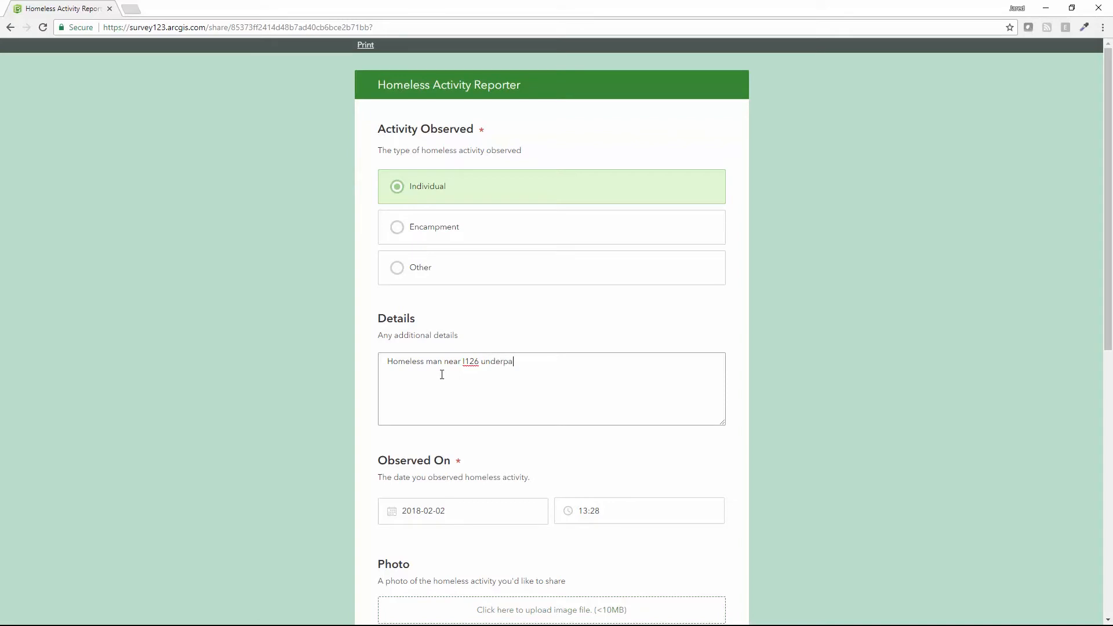
type("ss, co")
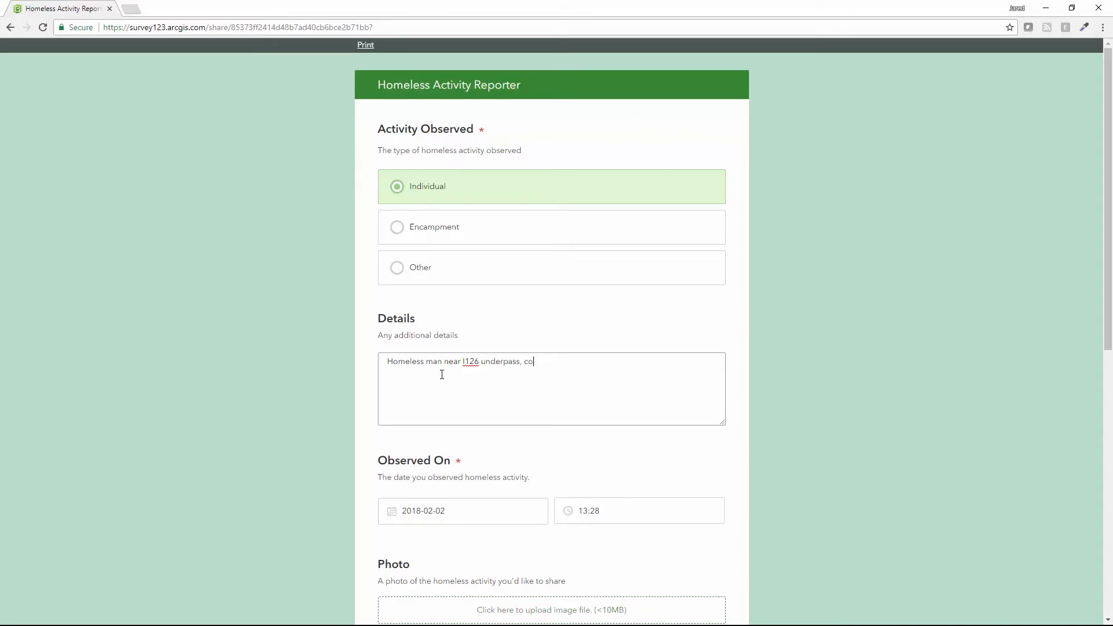
type("ncerned abou")
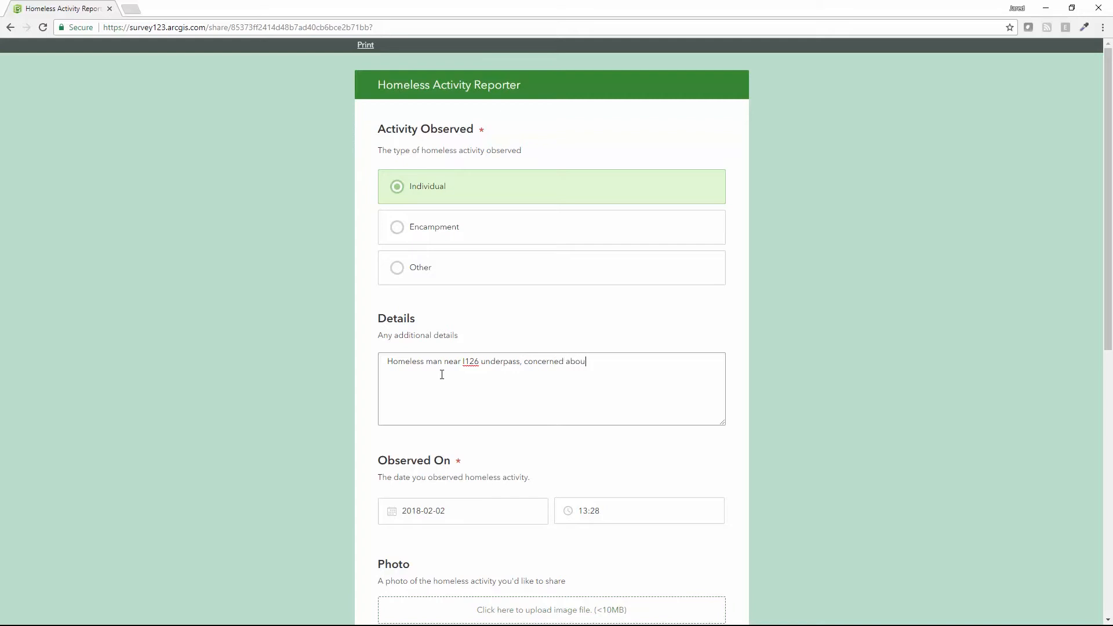
type("t their well")
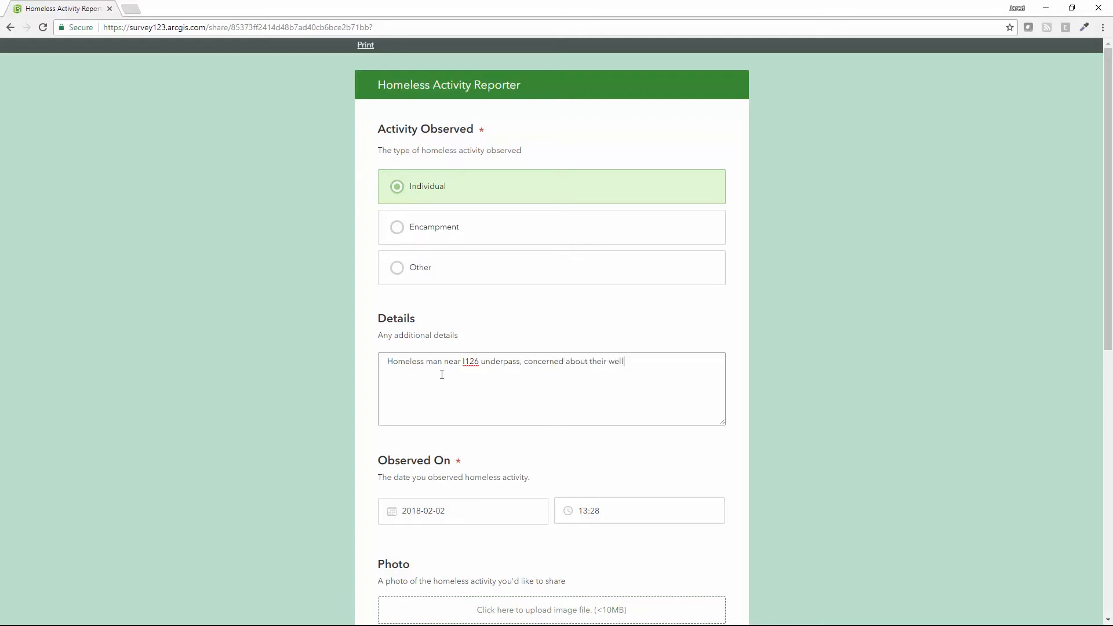
type("-being.")
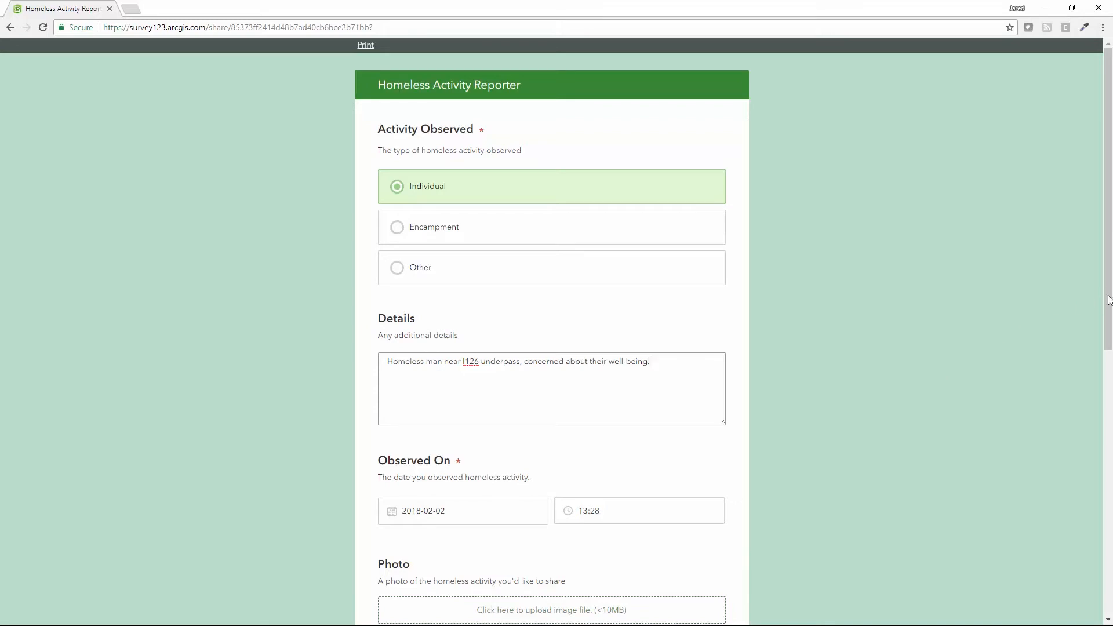
scroll("down", 3)
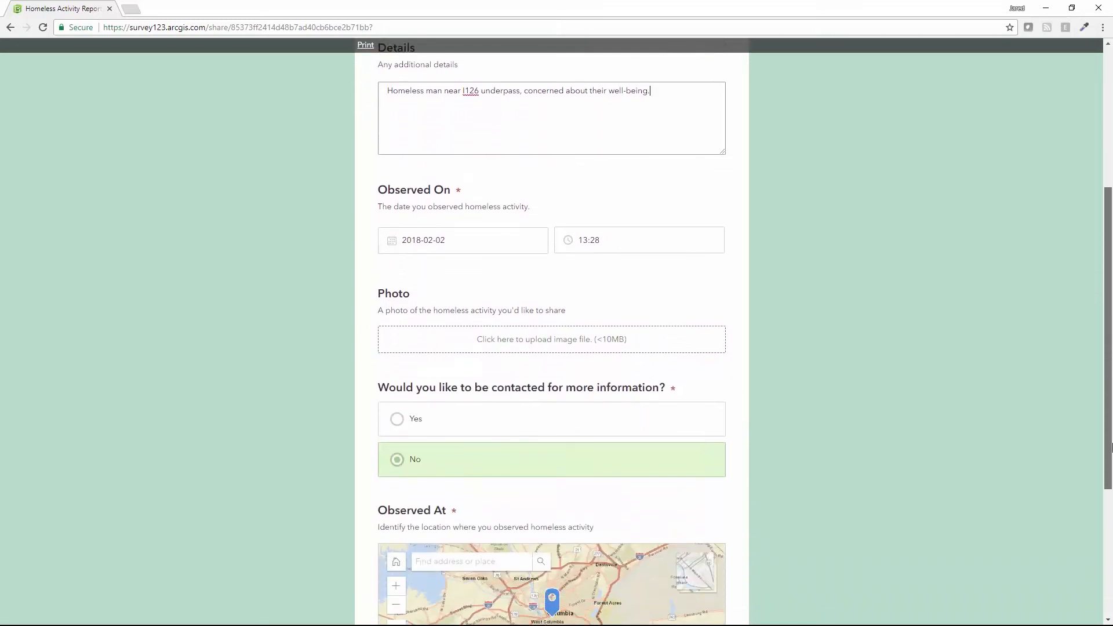
Choose No for being contacted for more information
scroll("down", 3)
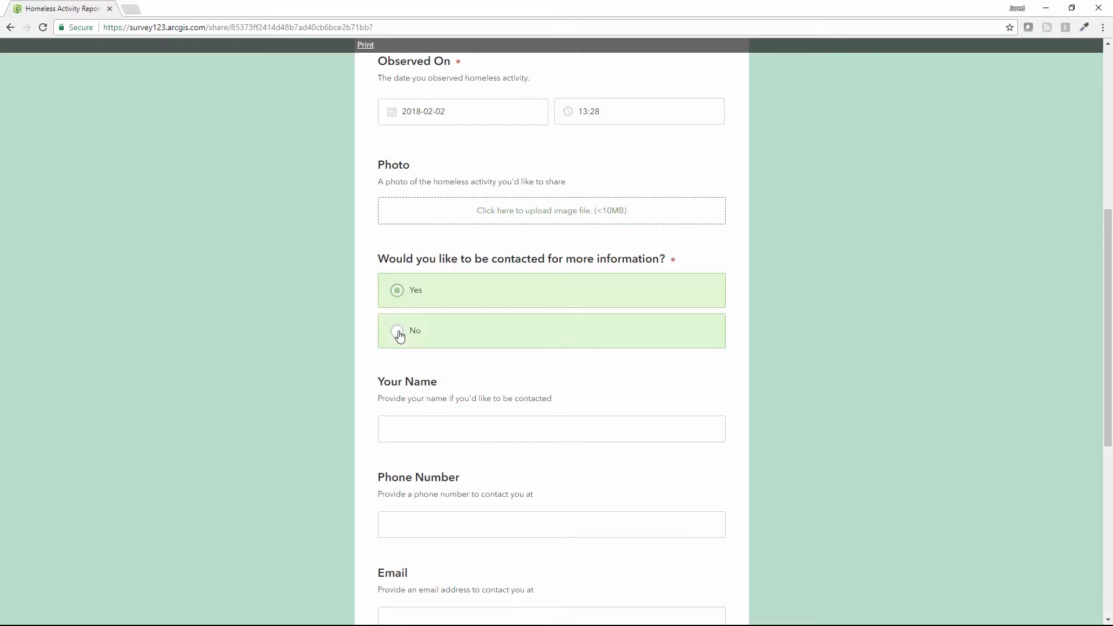
left_click(397, 330)
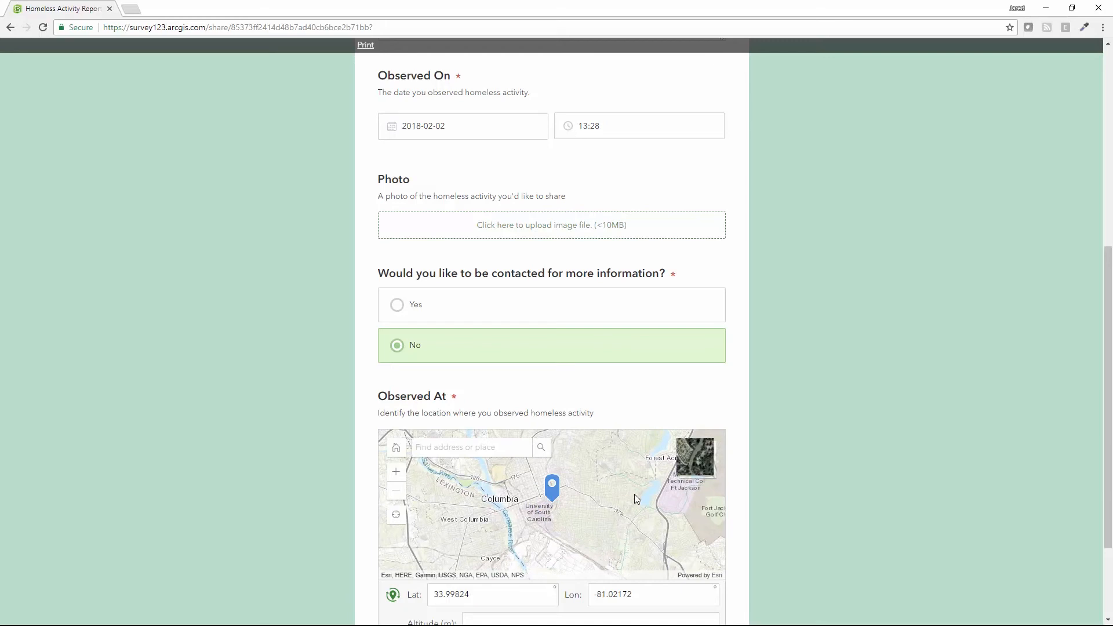
mouse_move(396, 514)
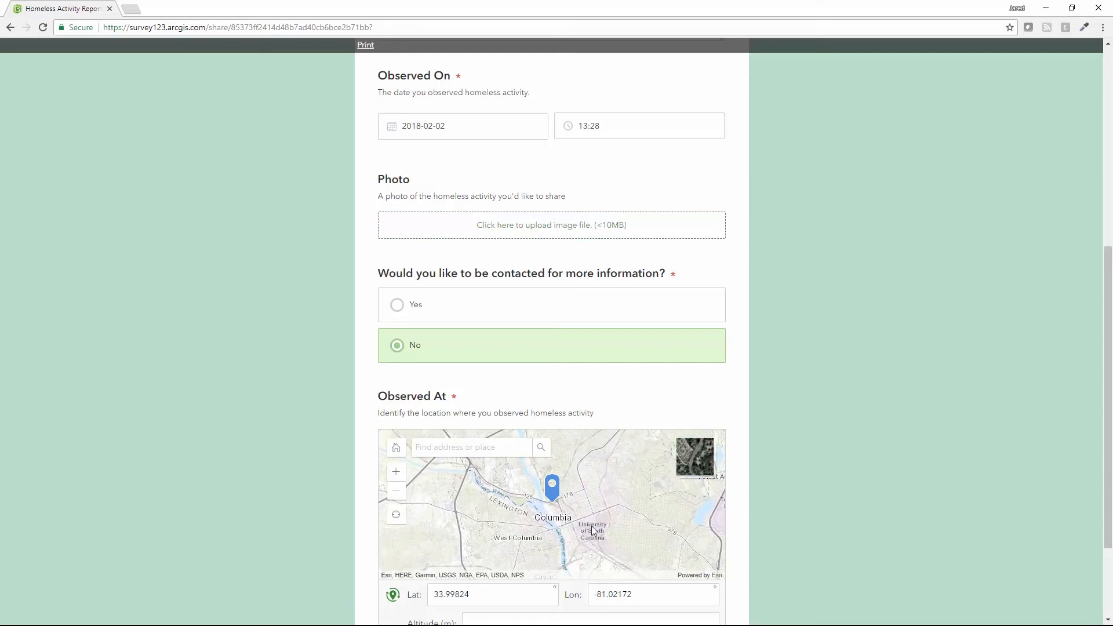
Move down past the Observed At map to reach the Submit button
scroll("down", 3)
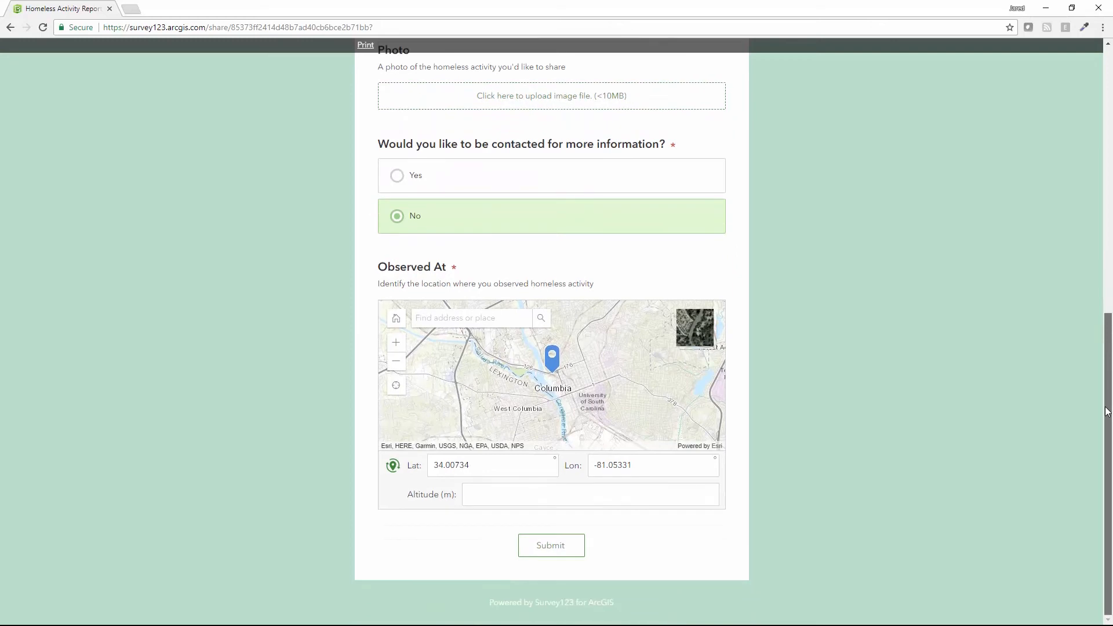
Submit the Homeless Activity Reporter form and get the data-sent-successfully confirmation
left_click(551, 545)
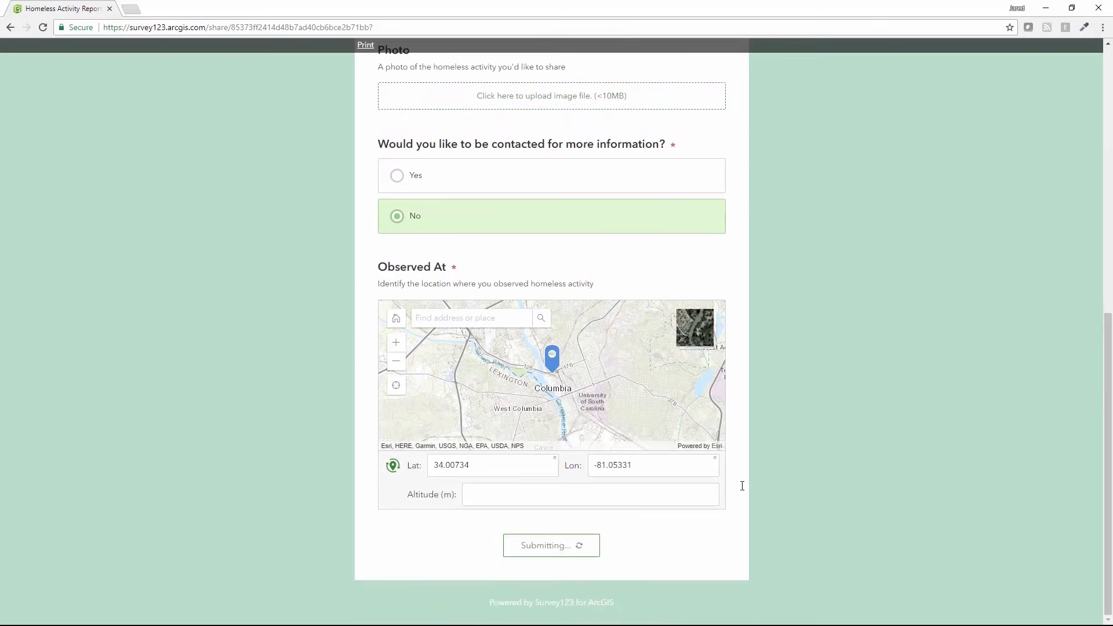
left_click(551, 545)
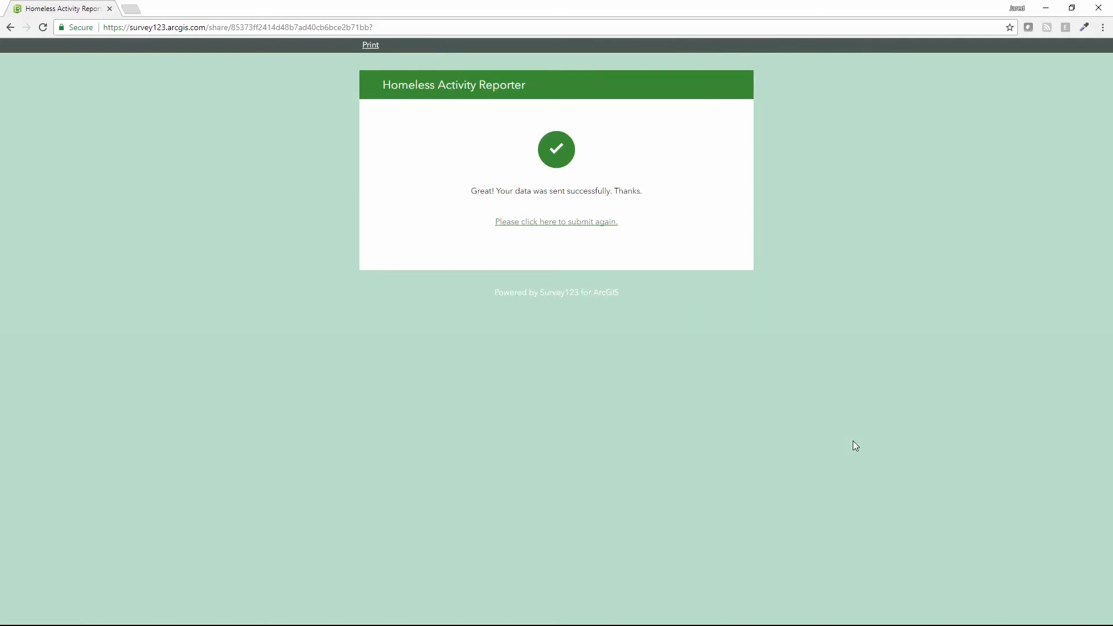
mouse_move(616, 336)
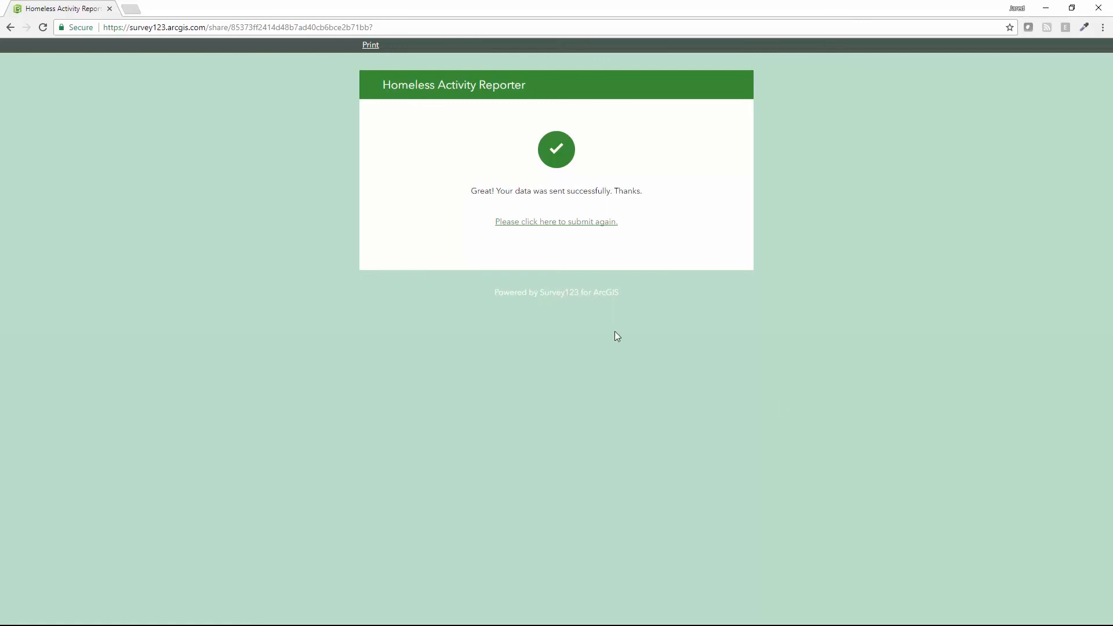